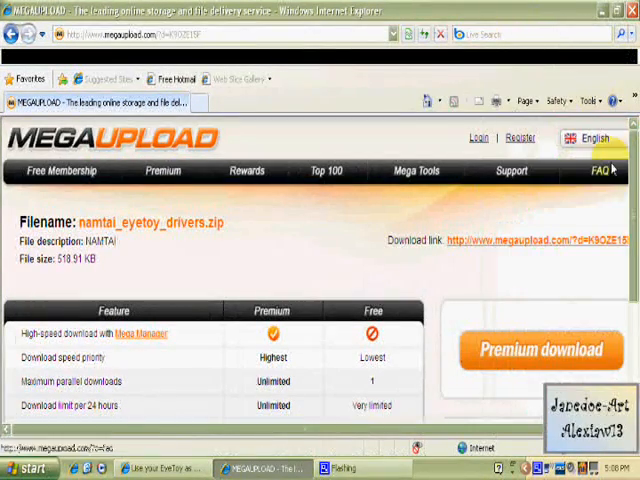
# Scroll the Megaupload page and start the regular download of namtai_eyetoy_drivers.zip
pyautogui.scroll(-3)
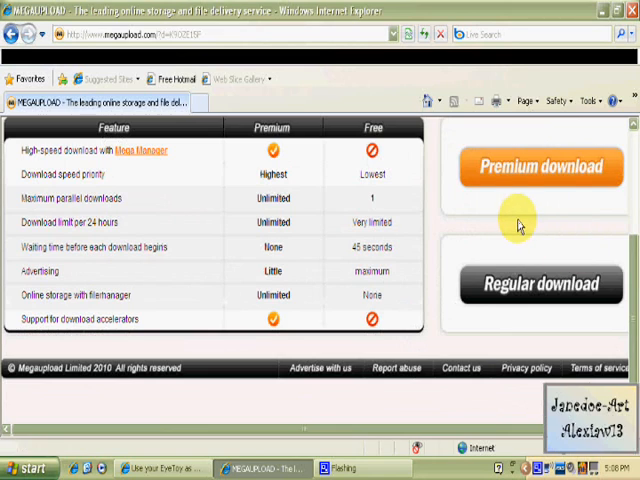
pyautogui.moveTo(520, 230)
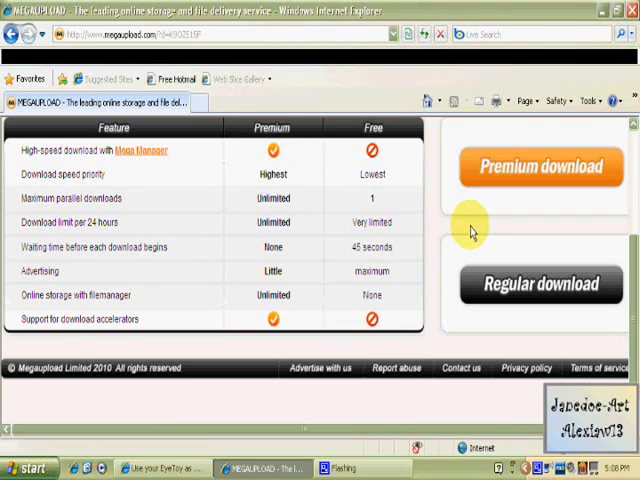
pyautogui.click(540, 283)
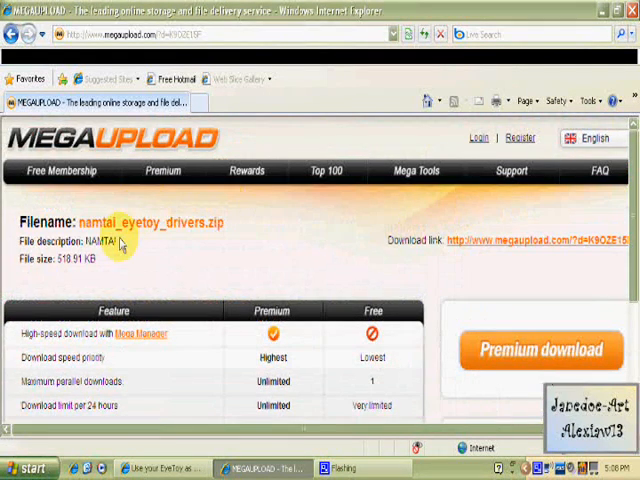
pyautogui.moveTo(413, 255)
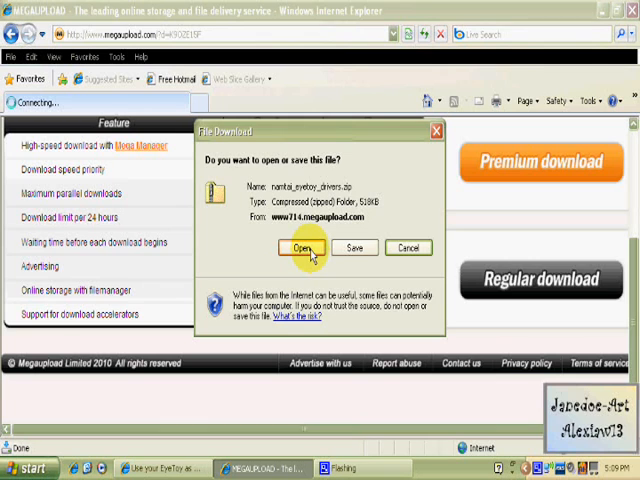
# Open namtai_eyetoy_drivers.zip directly from the File Download dialog
pyautogui.click(301, 248)
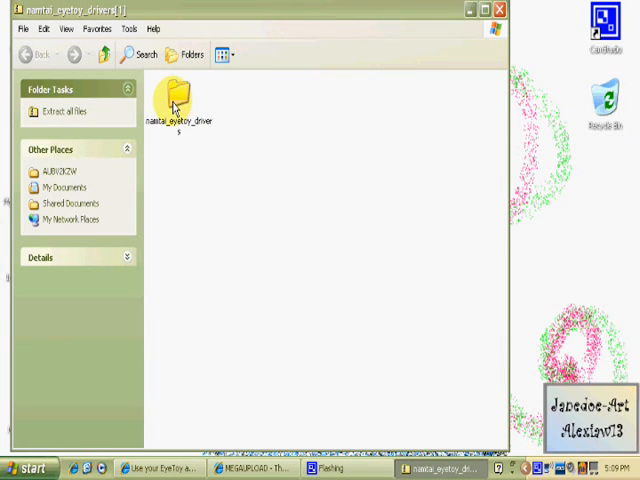
# Copy the namtai_eyetoy_drivers folder from the zip to the desktop and cancel the hardware wizard
pyautogui.click(180, 95)
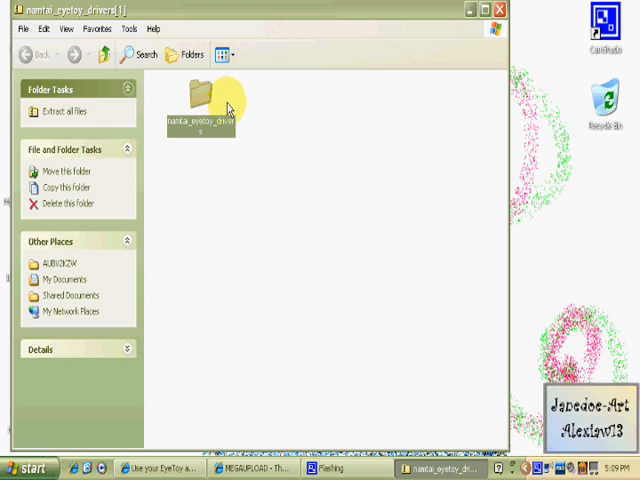
pyautogui.moveTo(520, 195)
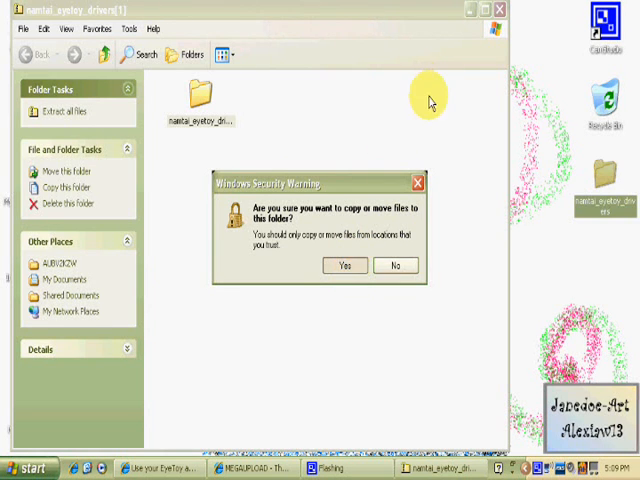
pyautogui.click(346, 265)
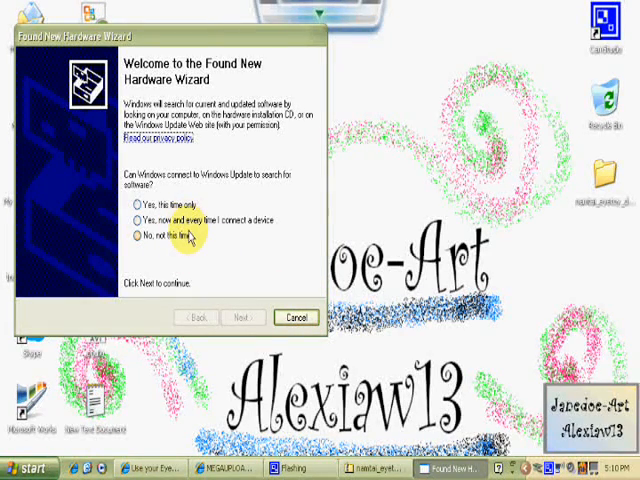
pyautogui.click(296, 318)
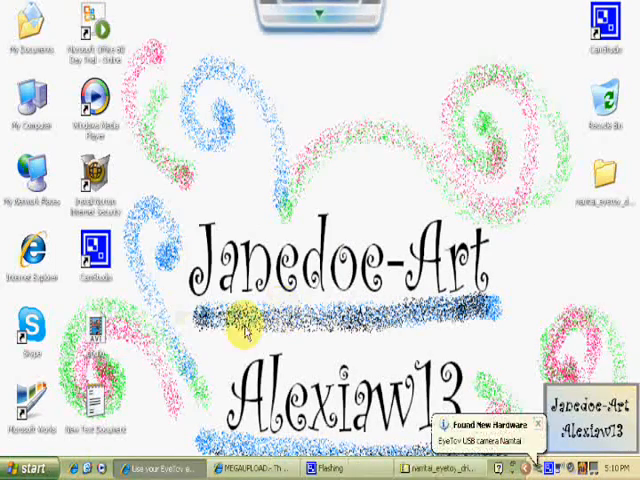
pyautogui.click(25, 467)
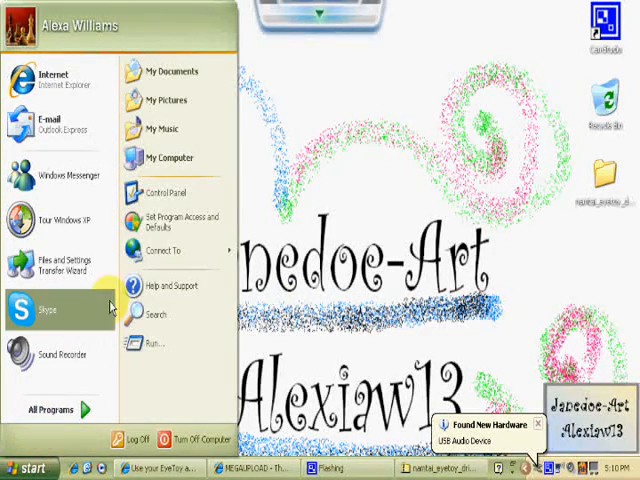
# Open Control Panel in classic view and launch System Properties
pyautogui.click(200, 197)
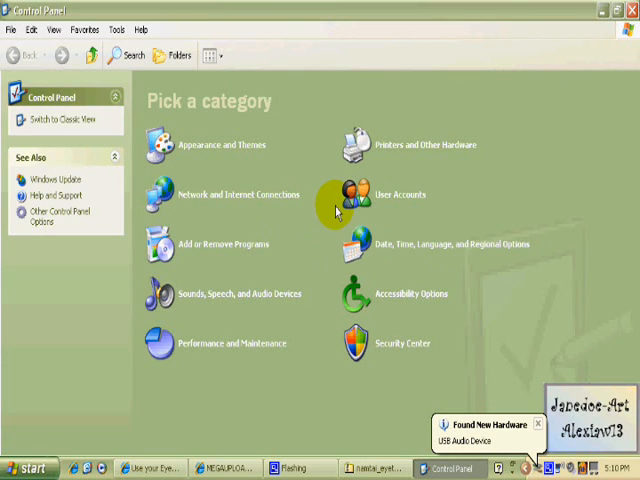
pyautogui.moveTo(238, 194)
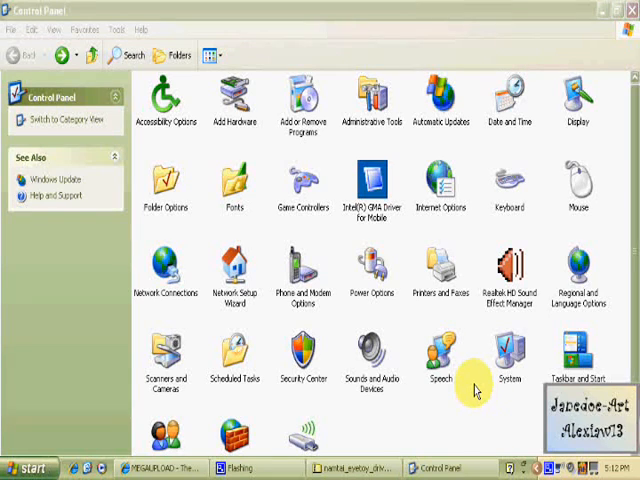
pyautogui.moveTo(505, 440)
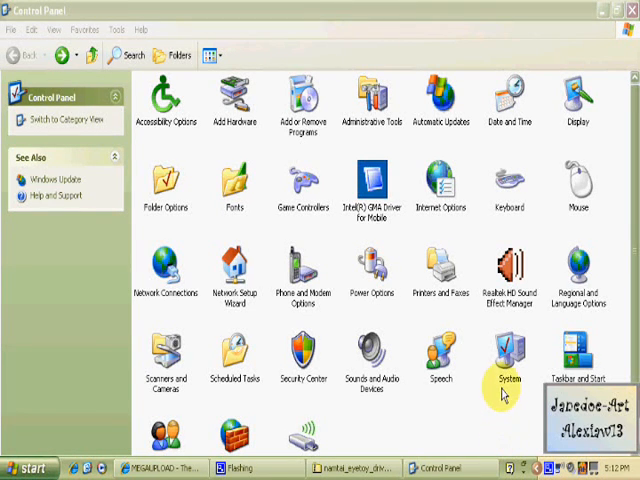
pyautogui.doubleClick(507, 355)
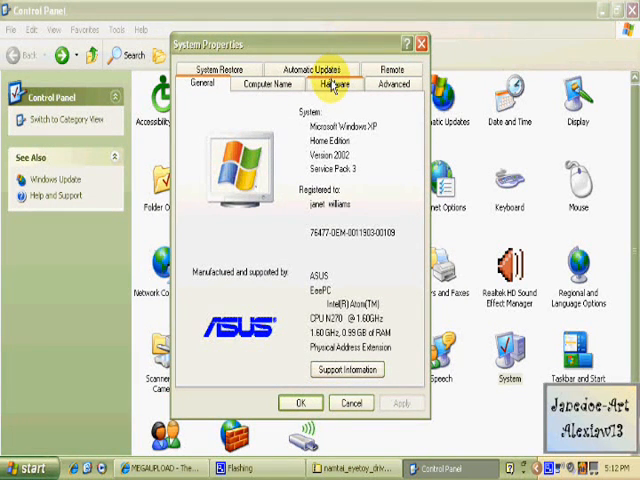
# Open Device Manager from the Hardware tab, then close System Properties and Control Panel
pyautogui.click(336, 84)
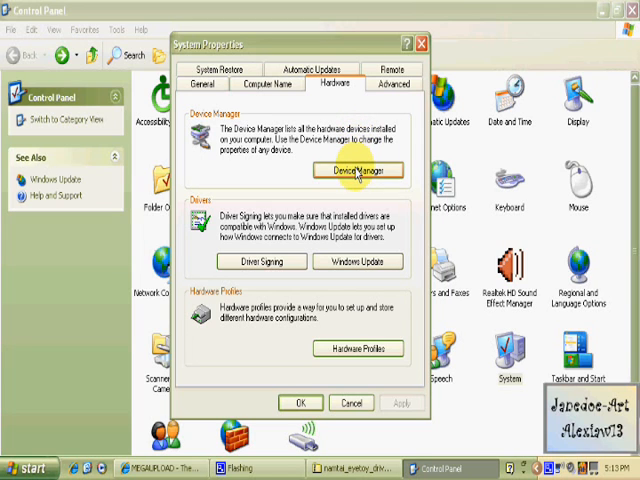
pyautogui.click(358, 170)
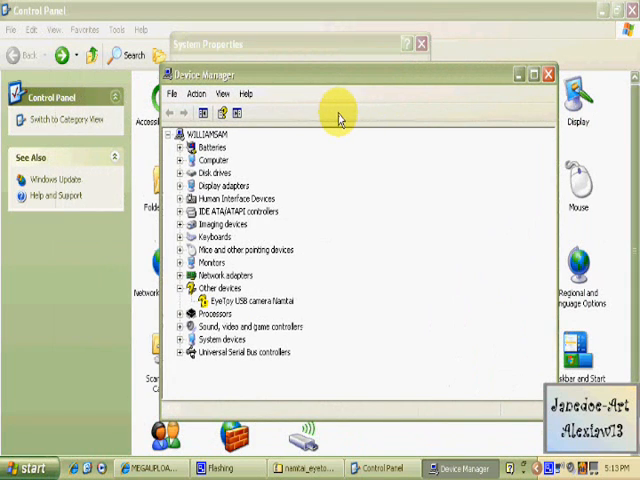
pyautogui.moveTo(275, 211)
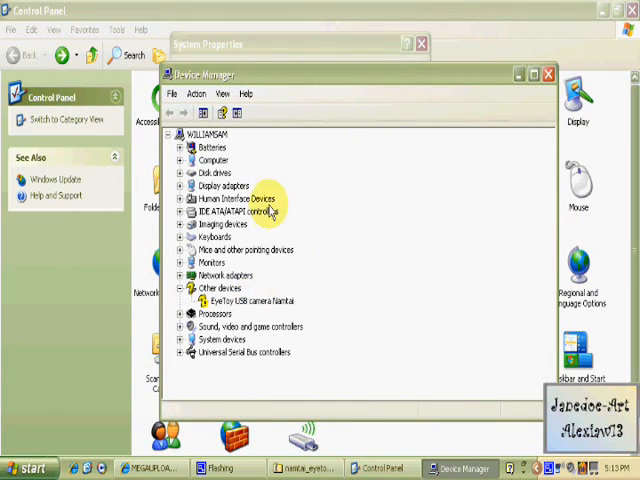
pyautogui.moveTo(245, 160)
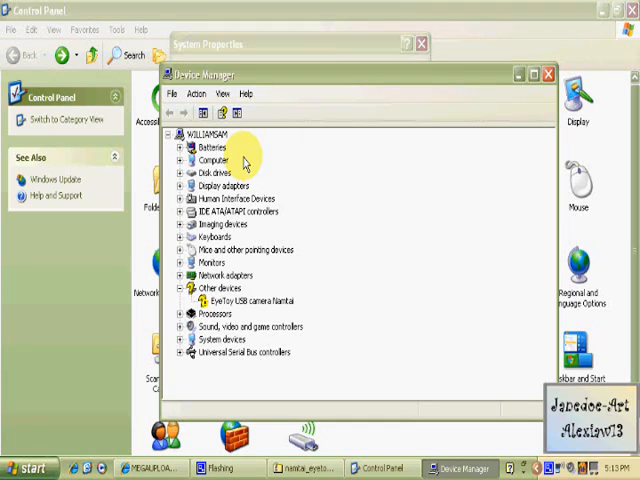
pyautogui.moveTo(243, 276)
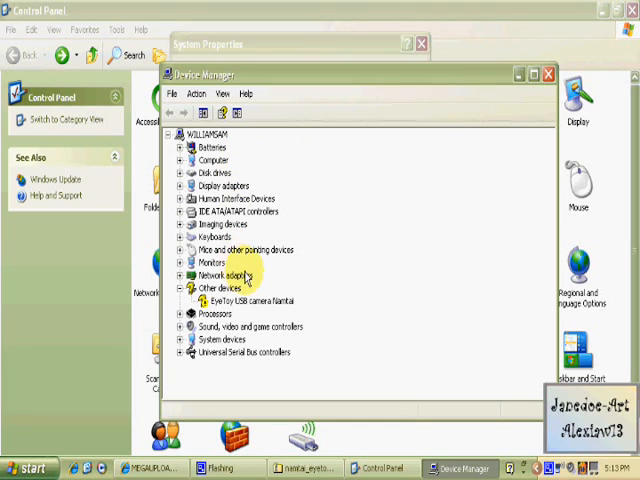
pyautogui.moveTo(245, 270)
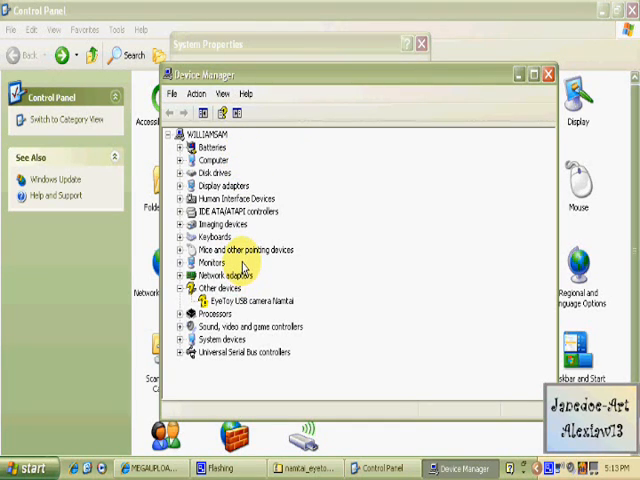
pyautogui.moveTo(244, 301)
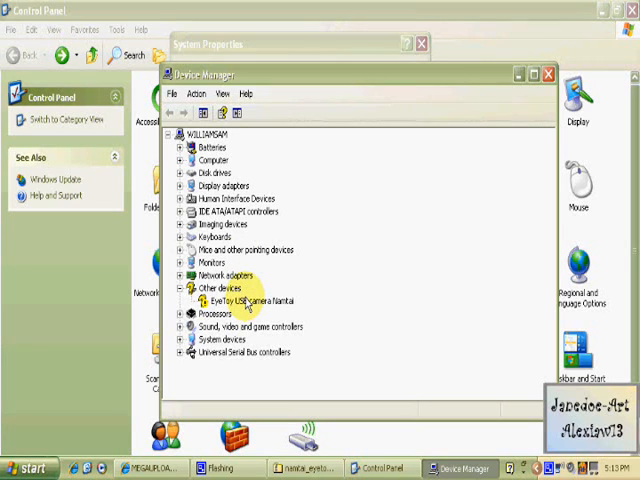
pyautogui.moveTo(255, 305)
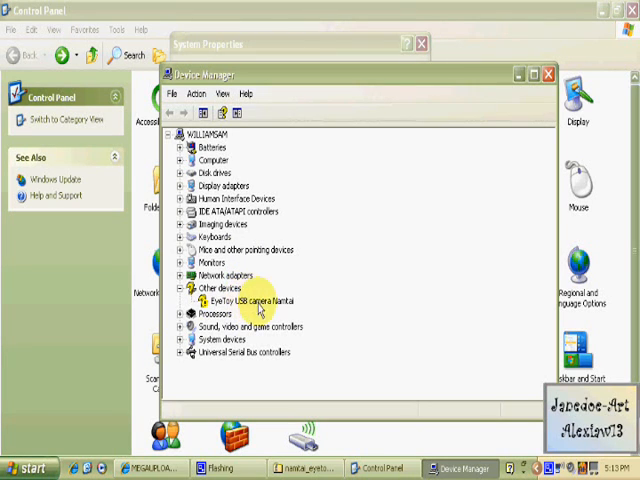
pyautogui.click(421, 43)
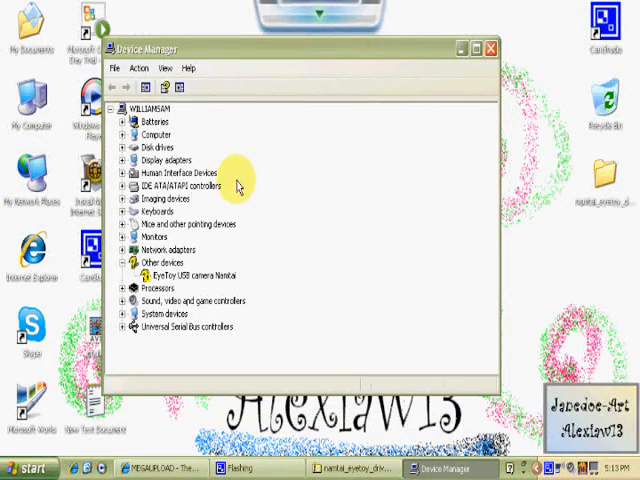
# Maximize Device Manager and run Update Driver on EyeToy USB camera Namtai
pyautogui.click(480, 47)
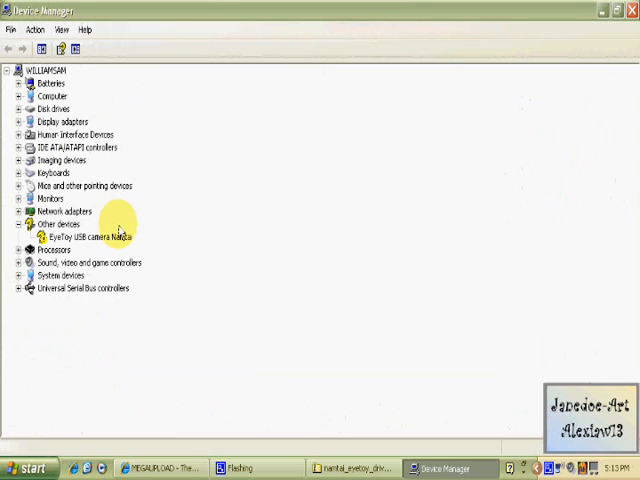
pyautogui.click(88, 236)
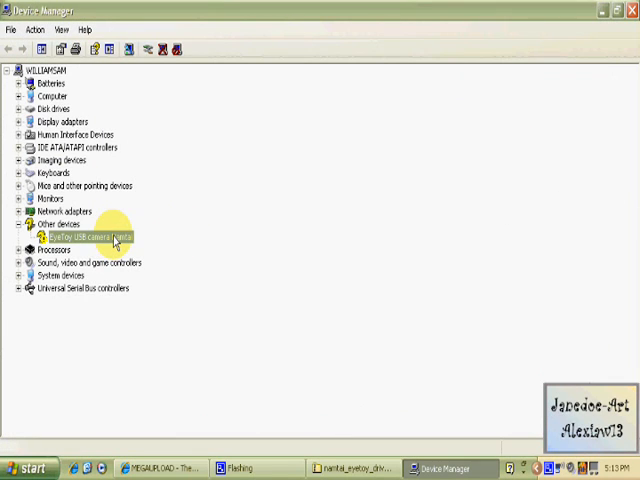
pyautogui.rightClick(80, 234)
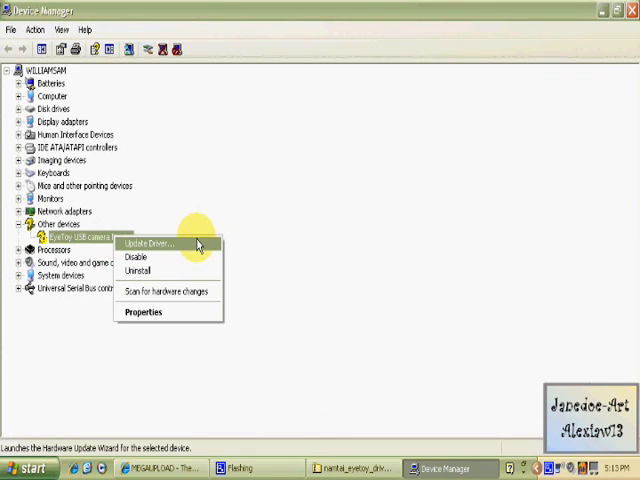
pyautogui.click(148, 243)
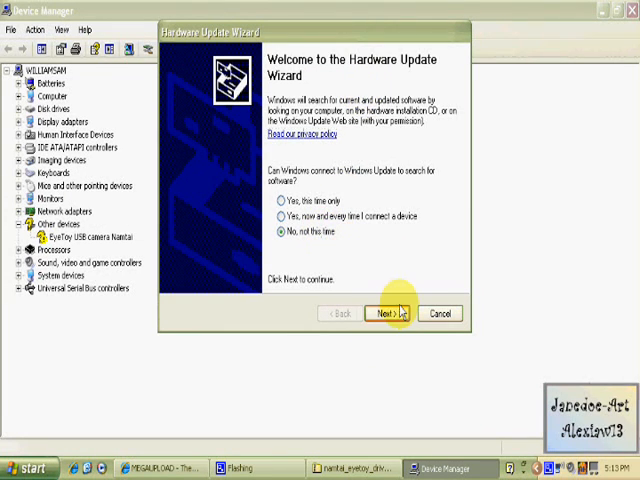
# Skip Windows Update, install from a specific location, and finish after the failed search
pyautogui.click(388, 313)
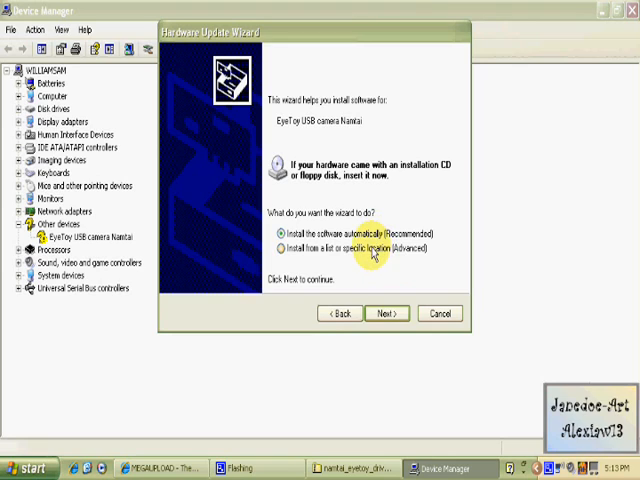
pyautogui.click(277, 248)
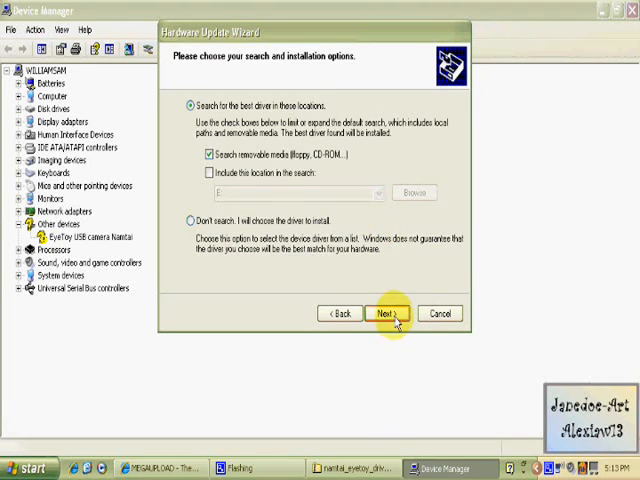
pyautogui.click(389, 313)
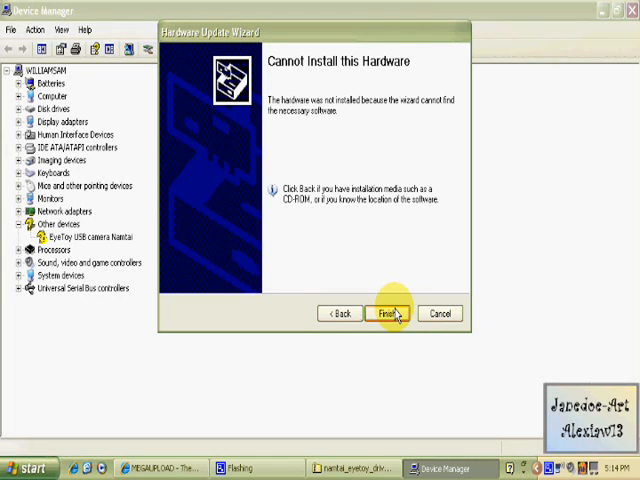
pyautogui.click(339, 313)
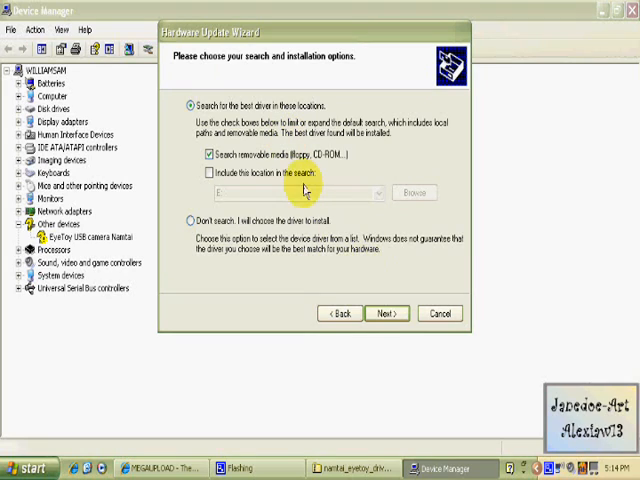
# Add the desktop namtai_eyetoy_drivers folder as a driver search location
pyautogui.click(201, 173)
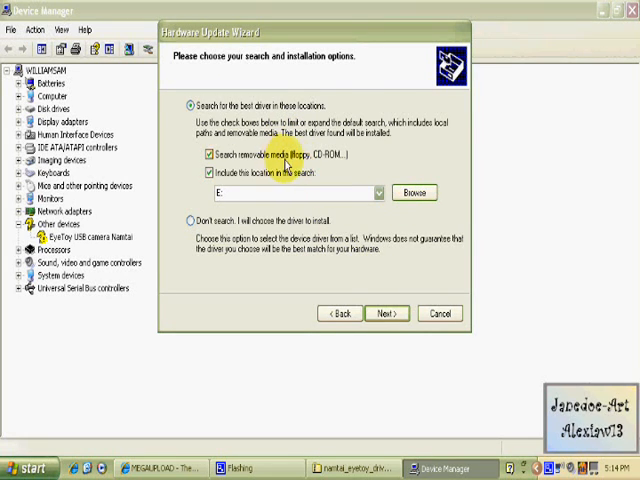
pyautogui.moveTo(340, 210)
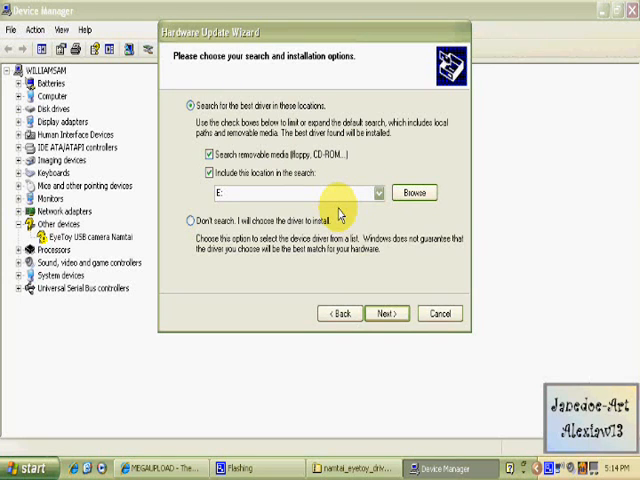
pyautogui.click(414, 192)
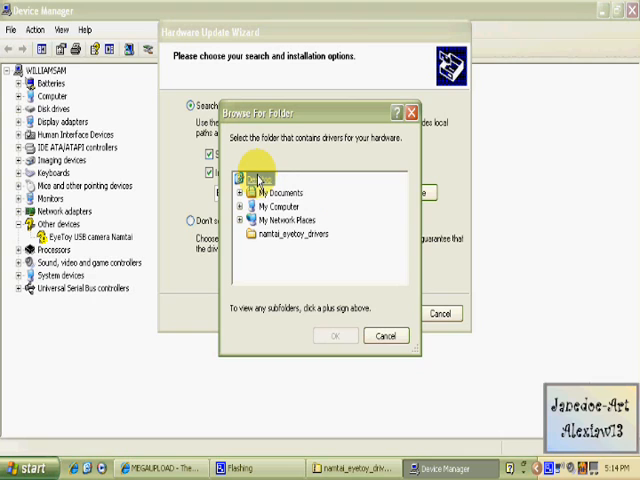
pyautogui.click(297, 240)
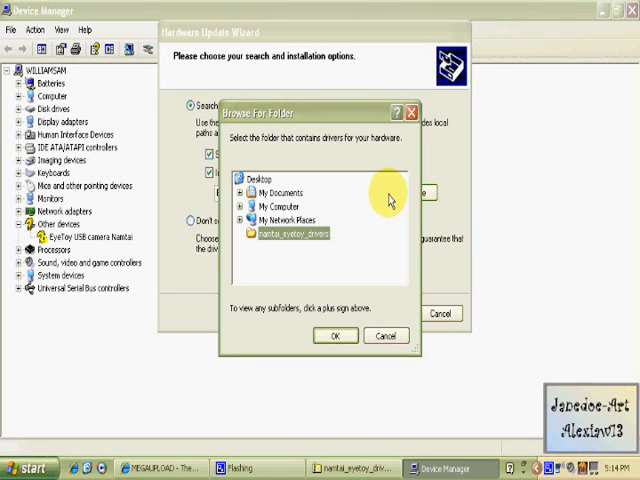
pyautogui.moveTo(373, 252)
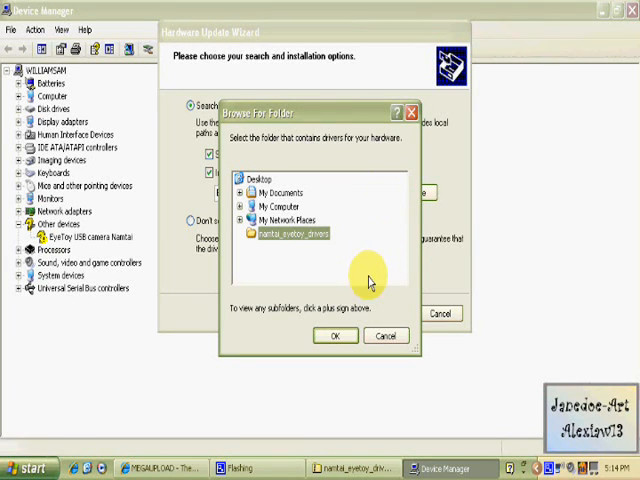
pyautogui.click(335, 335)
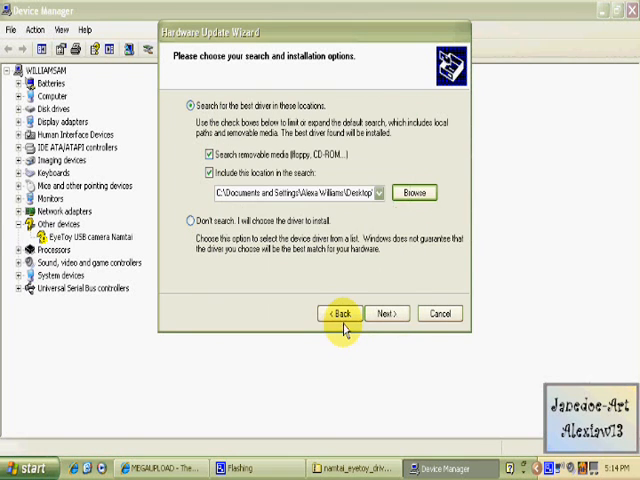
# Install the driver, continuing past the warning, overwriting amcap.exe, and answering the sel3110 and power-frequency prompts
pyautogui.click(388, 313)
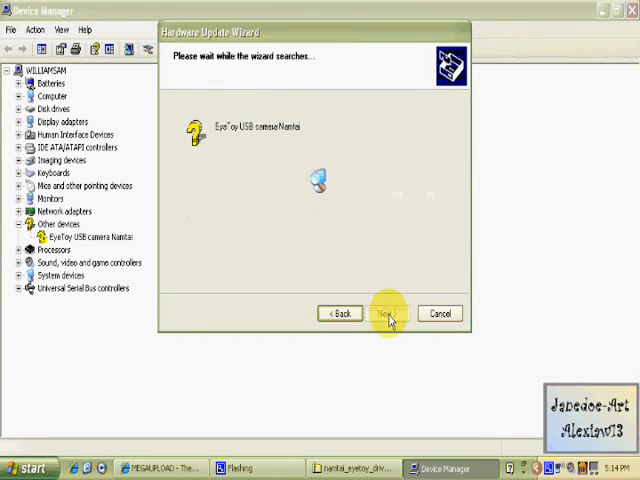
pyautogui.click(389, 313)
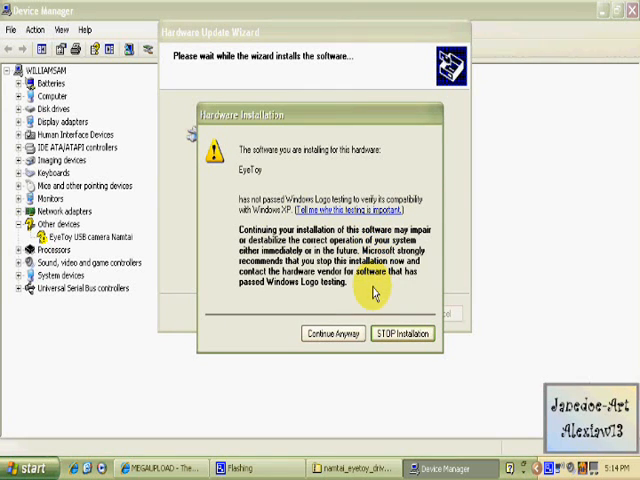
pyautogui.moveTo(372, 293)
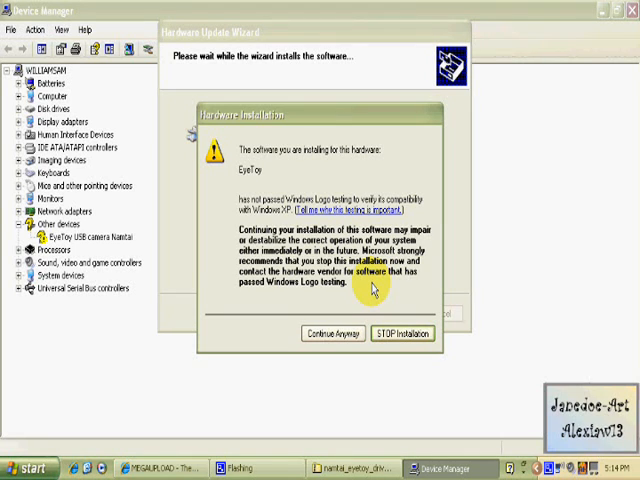
pyautogui.click(334, 333)
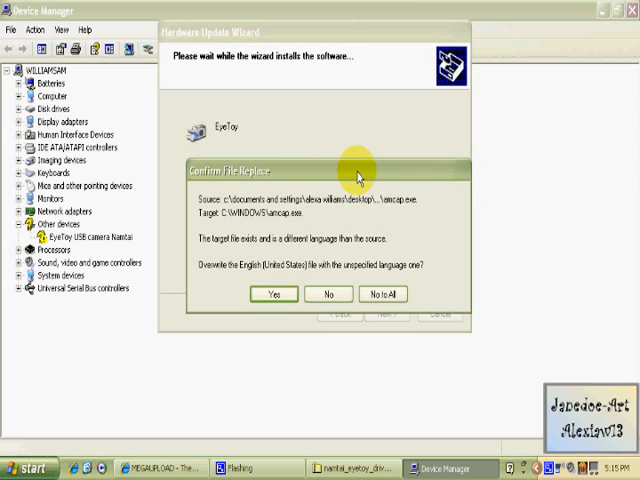
pyautogui.moveTo(285, 275)
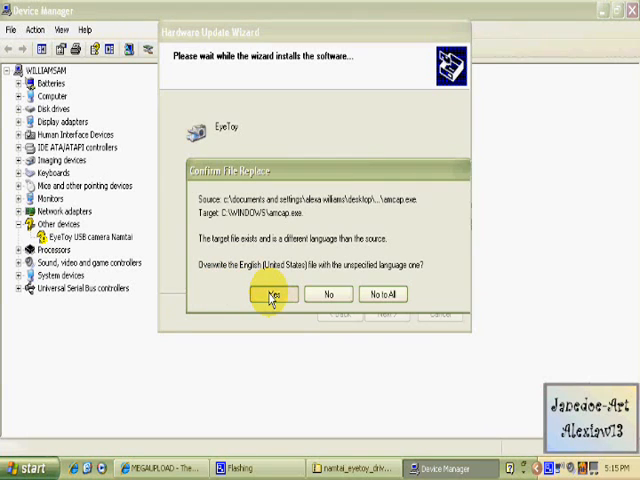
pyautogui.click(271, 294)
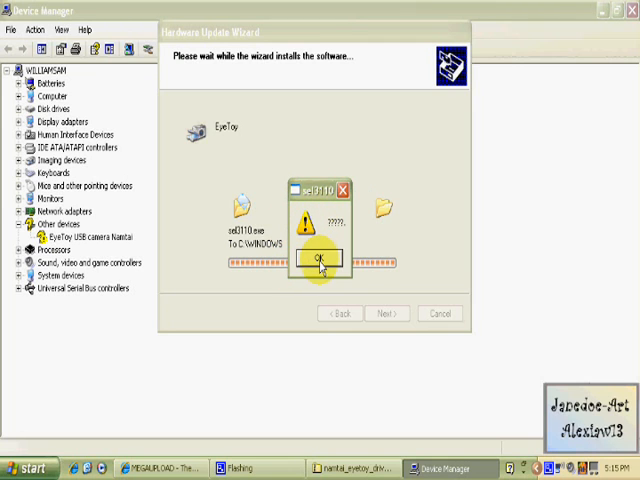
pyautogui.click(320, 260)
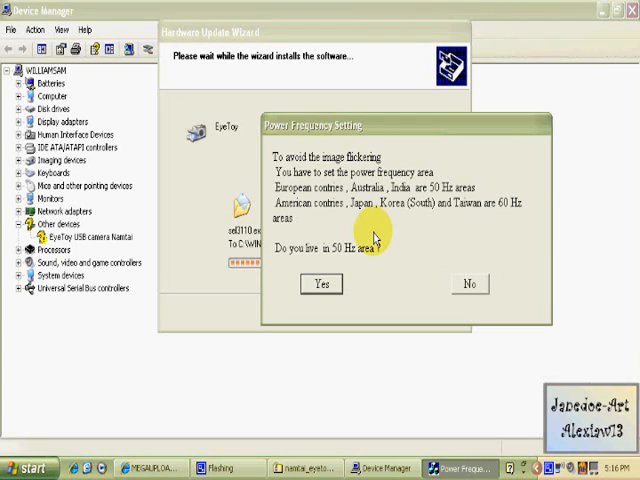
pyautogui.click(320, 284)
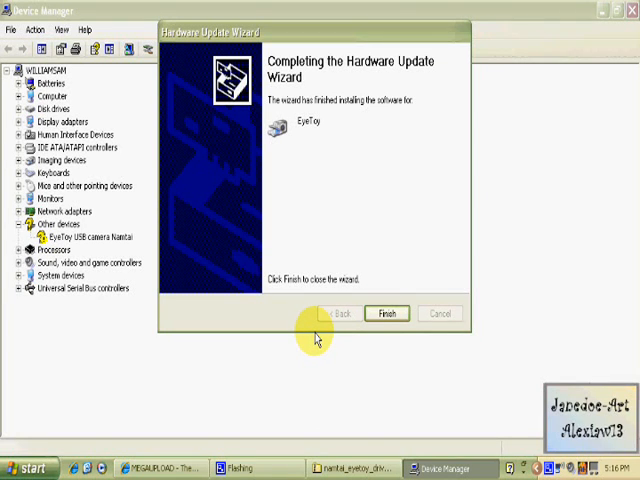
# Finish the wizard, copy AMCAP and VIDCAP32 from the drivers folder to the desktop, and close it
pyautogui.click(387, 313)
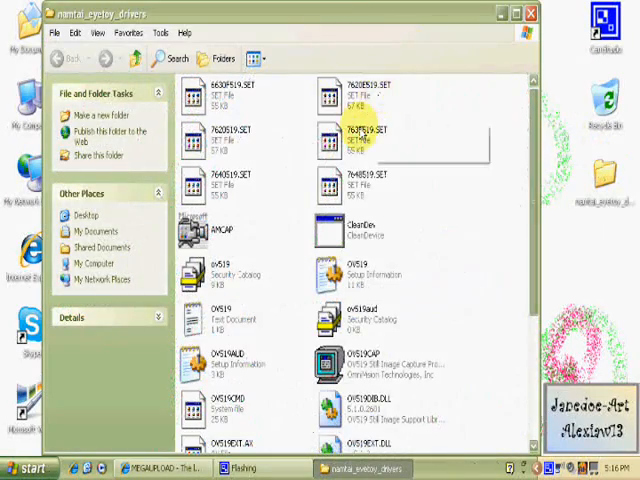
pyautogui.scroll(-3)
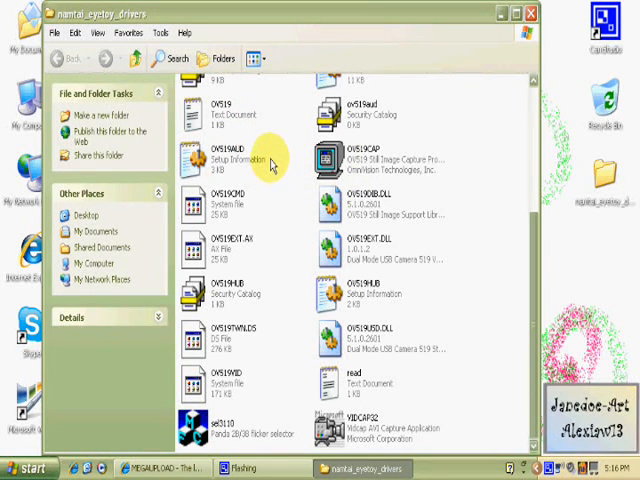
pyautogui.moveTo(425, 405)
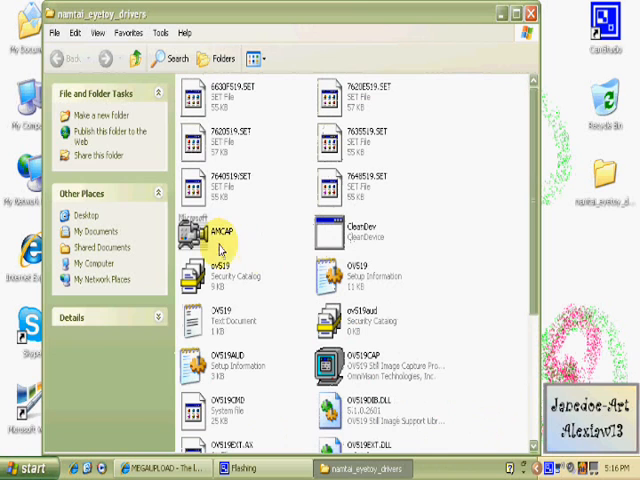
pyautogui.scroll(-3)
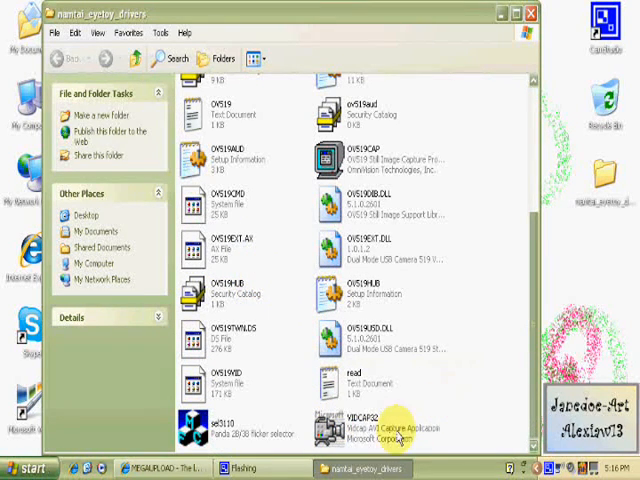
pyautogui.scroll(3)
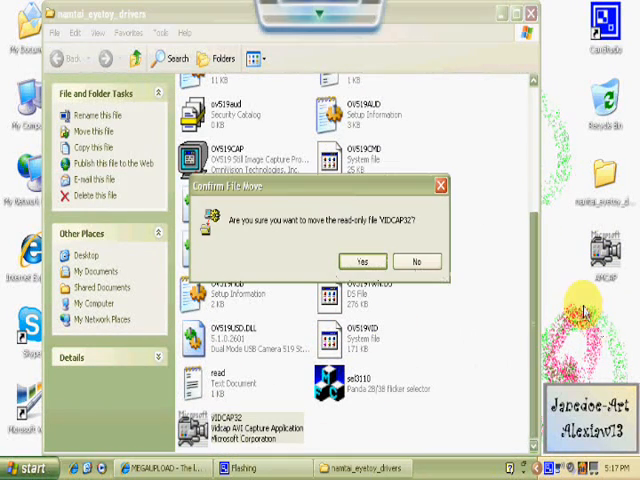
pyautogui.click(344, 261)
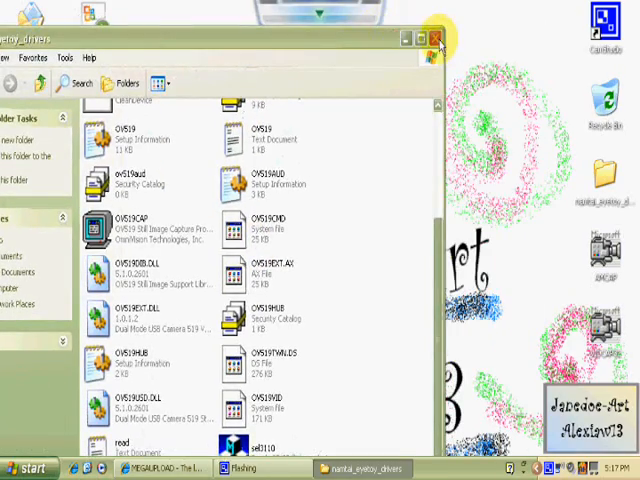
pyautogui.click(439, 37)
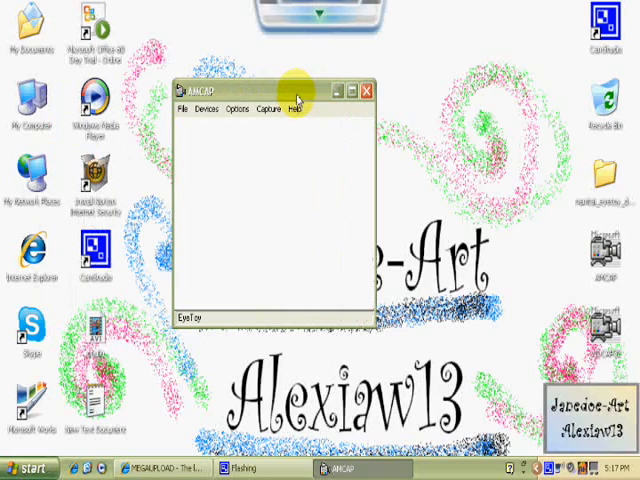
pyautogui.moveTo(268, 106)
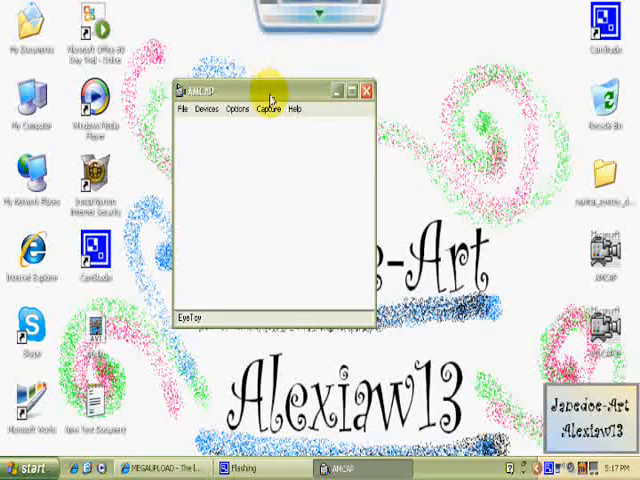
pyautogui.click(268, 108)
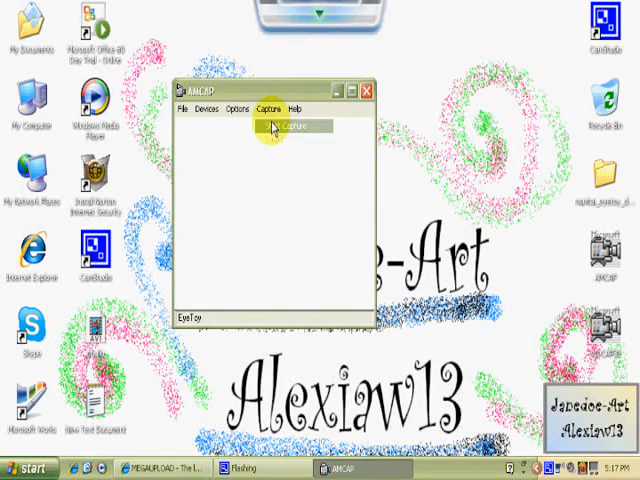
pyautogui.click(290, 127)
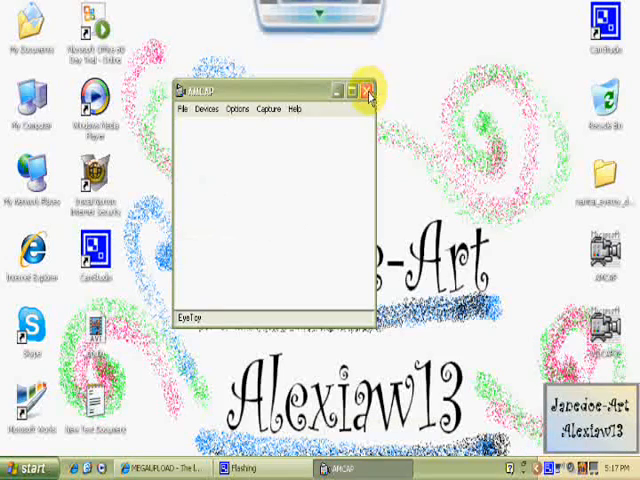
pyautogui.click(372, 91)
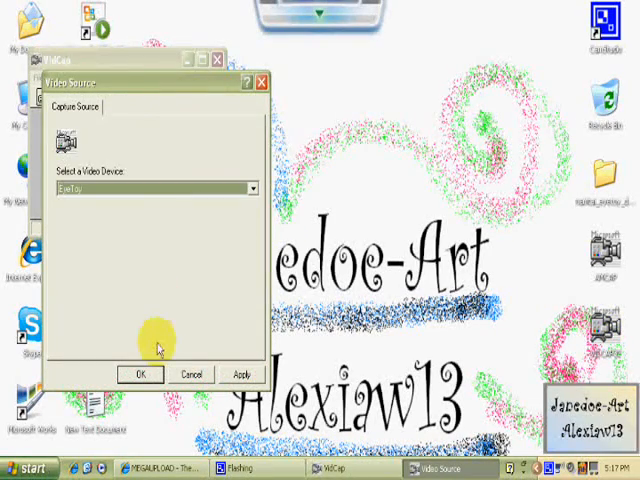
# Confirm EyeToy as VidCap's video source, move the live video window, then close VidCap
pyautogui.click(139, 373)
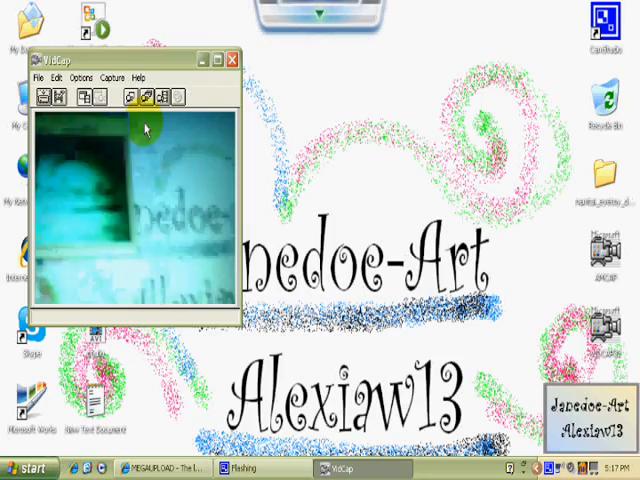
pyautogui.moveTo(140, 57); pyautogui.dragTo(285, 65)
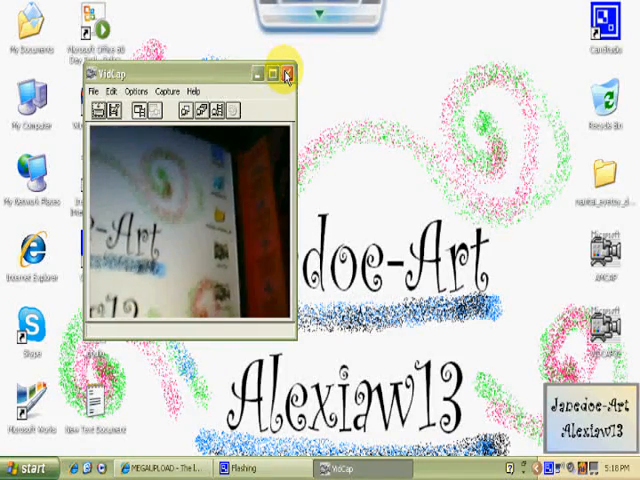
pyautogui.click(289, 72)
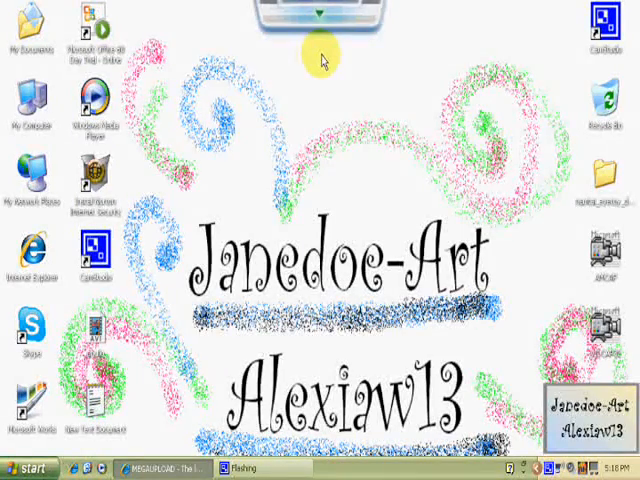
pyautogui.moveTo(300, 230)
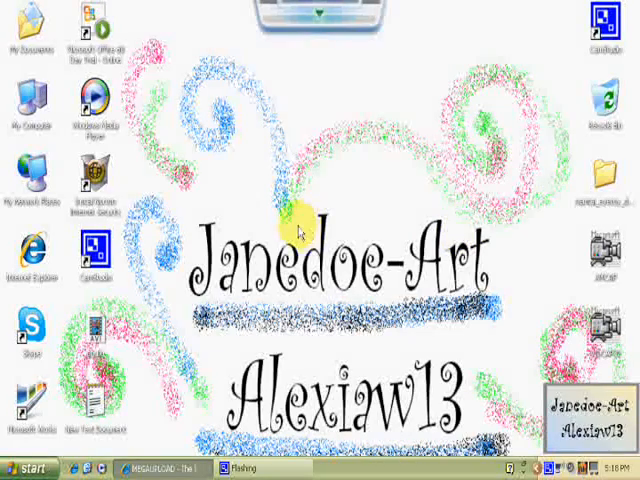